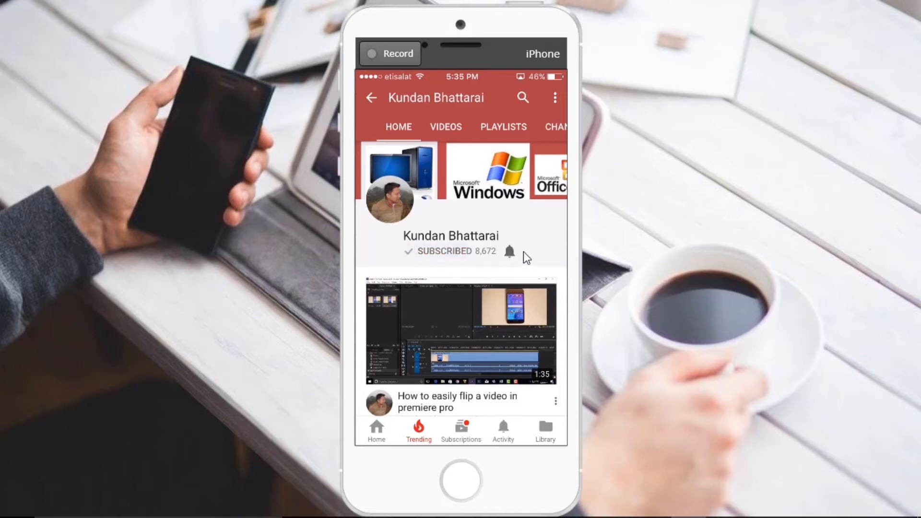
- Set the subscribed channel's bell to occasional notifications
click(509, 252)
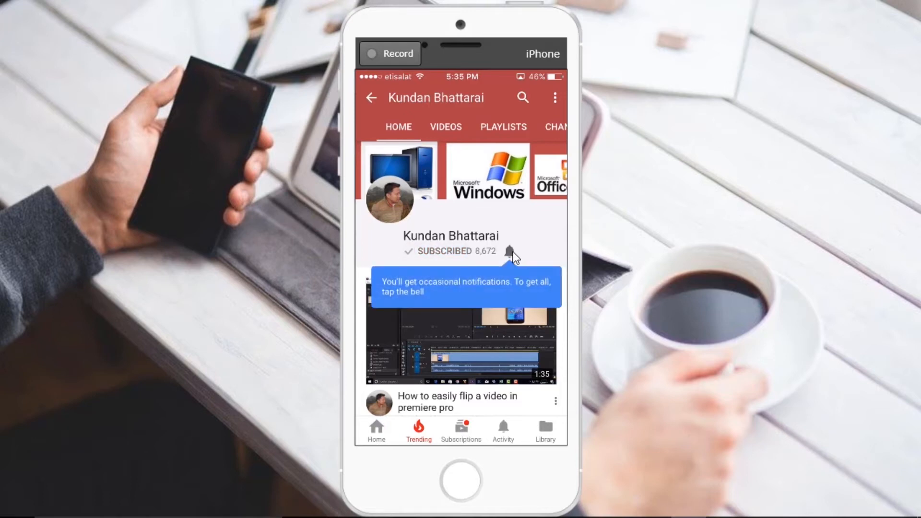
click(513, 250)
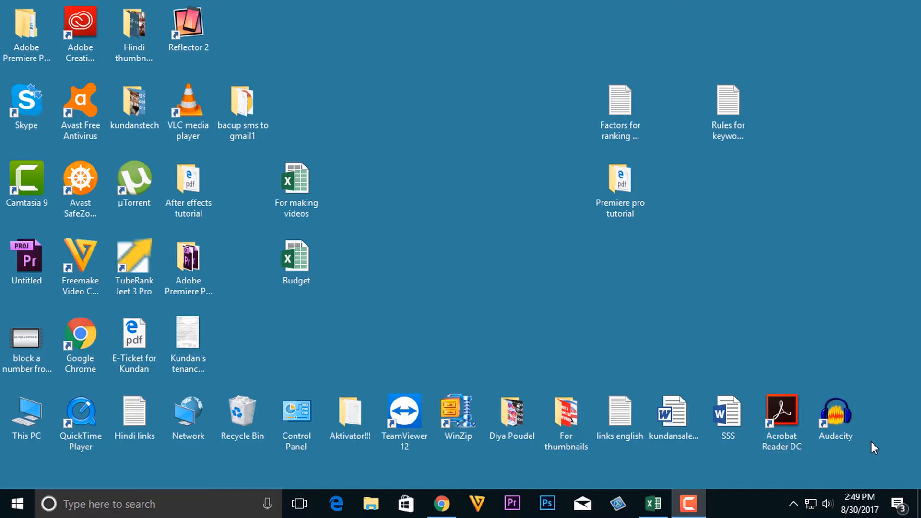
- Launch File Explorer from the taskbar on Quick access and maximize it to full screen
click(834, 418)
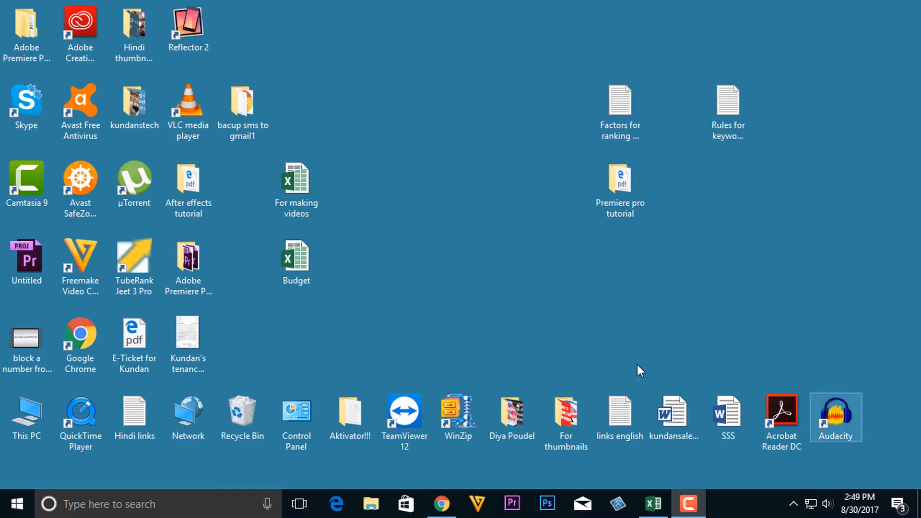
mouse_move(519, 279)
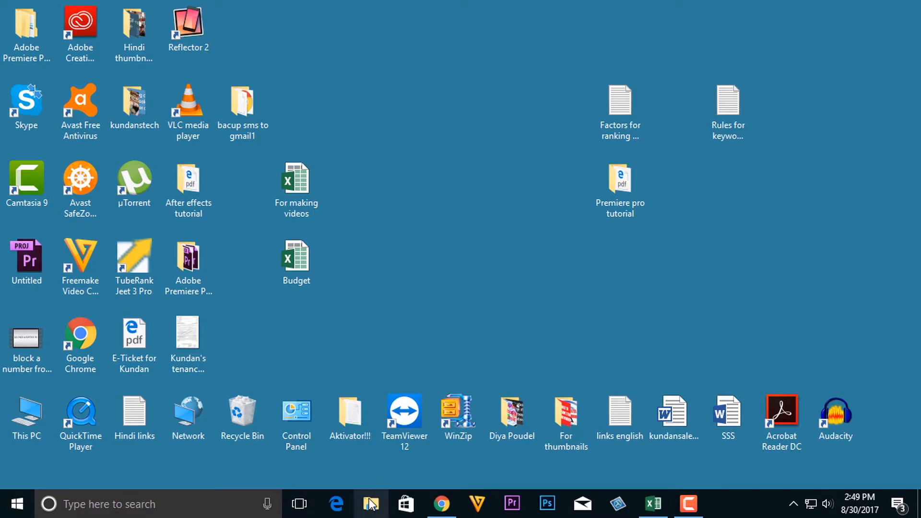
click(371, 504)
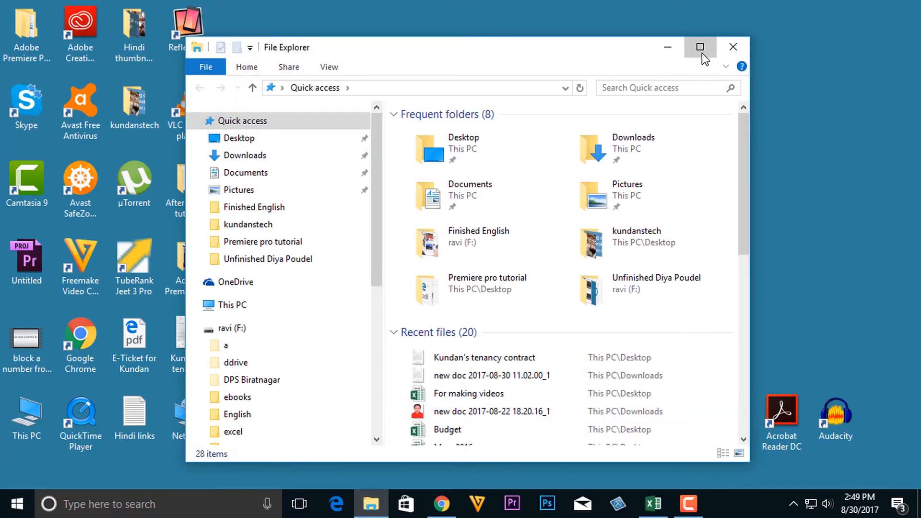
click(700, 47)
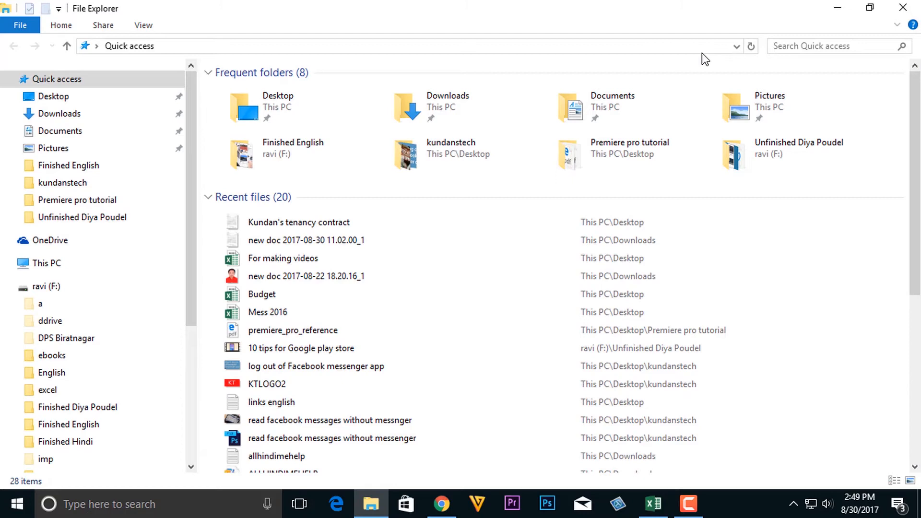
click(142, 25)
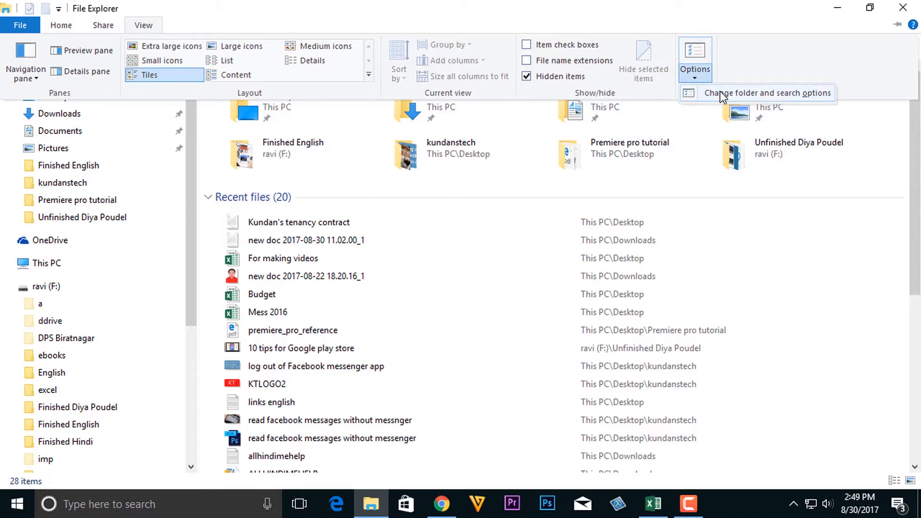
click(767, 93)
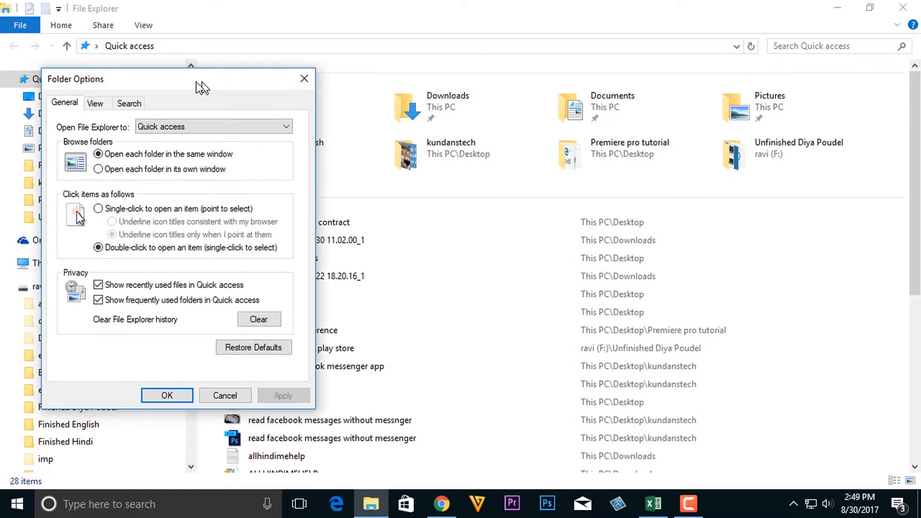
click(95, 103)
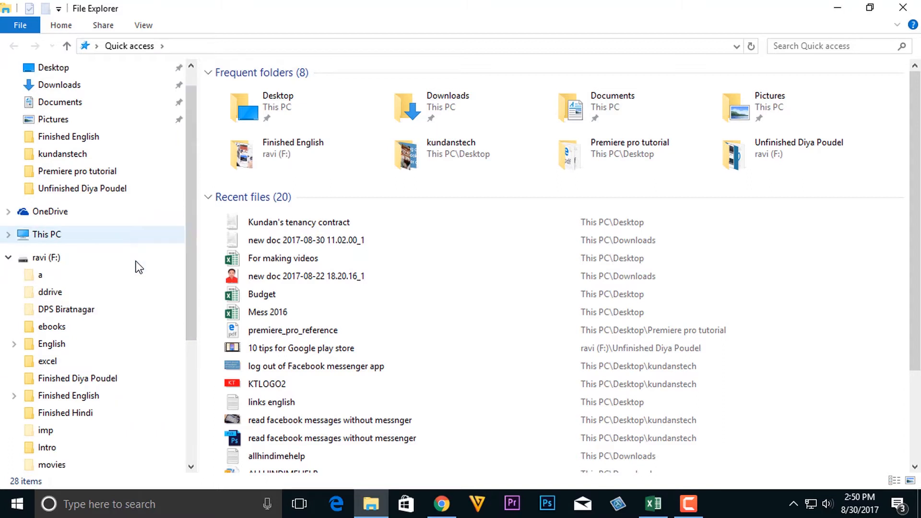
- Go to This PC and open Local Disk (C:) showing ten folders including hidden ones
click(46, 234)
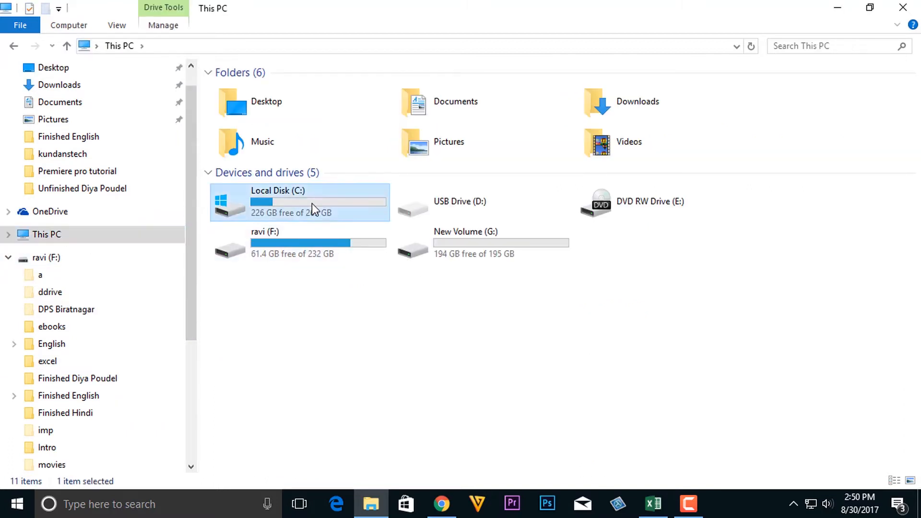
double_click(299, 202)
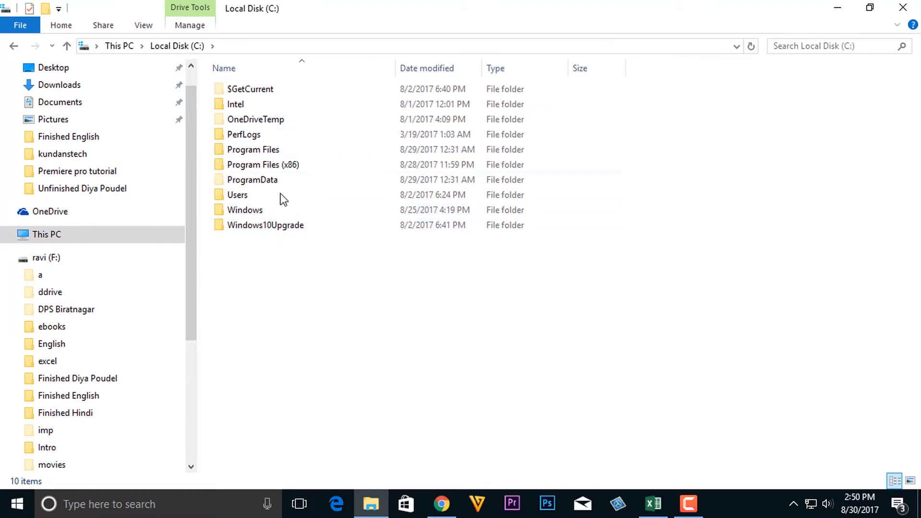
click(256, 119)
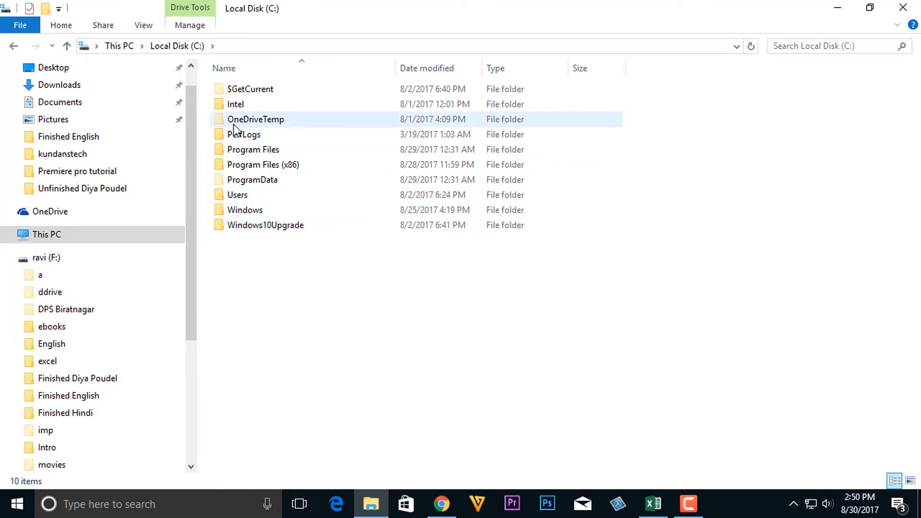
mouse_move(255, 119)
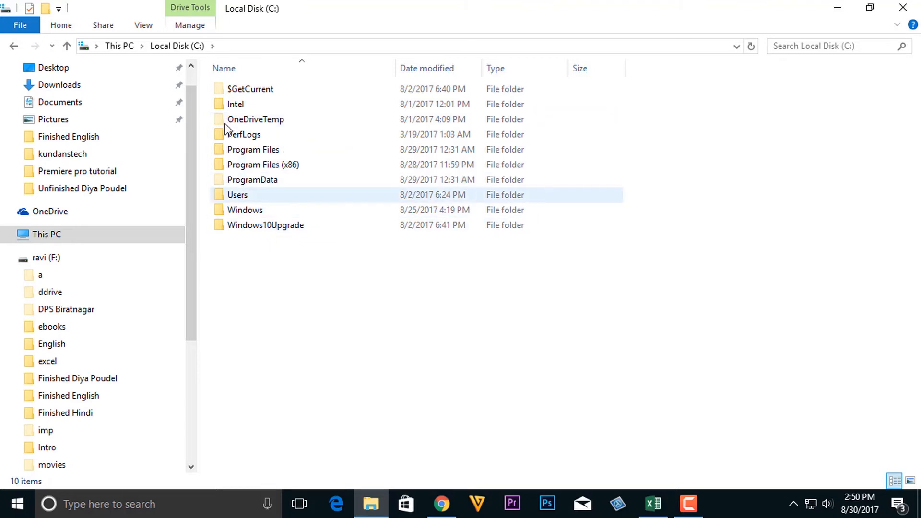
- Browse the Local Disk (C:) top-level folders such as $GetCurrent and ProgramData
click(349, 305)
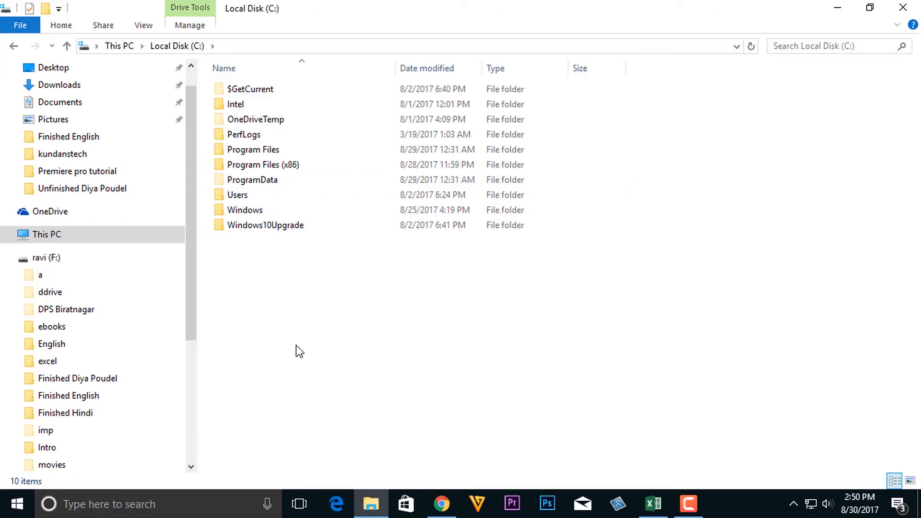
click(235, 103)
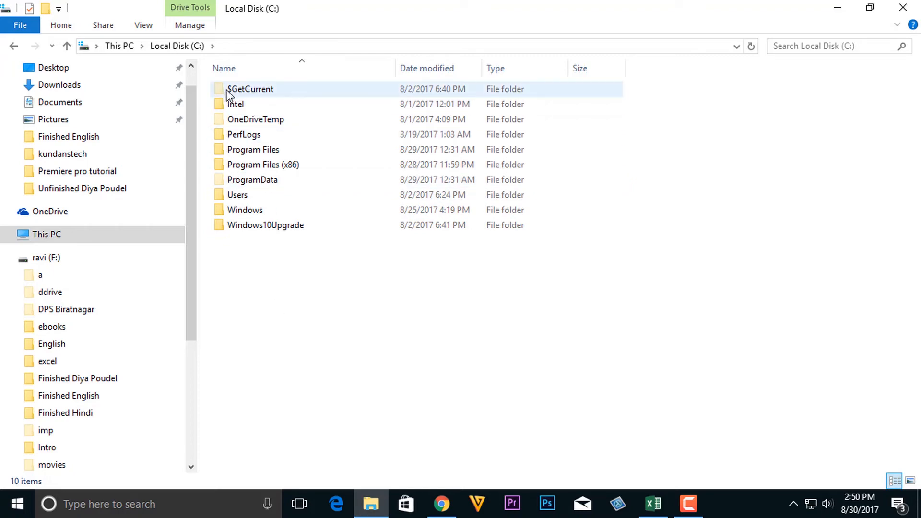
click(310, 311)
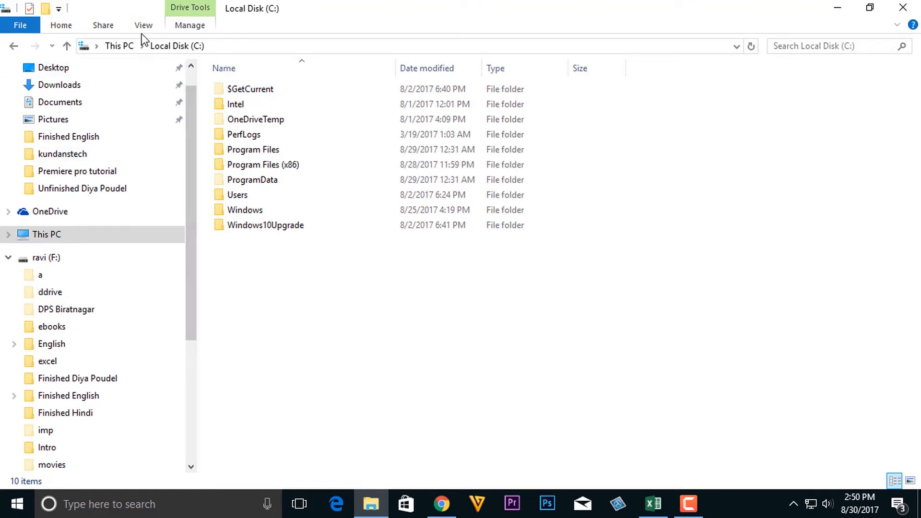
- In Folder Options choose 'Don't show hidden files, folders, or drives' and apply, leaving seven folders on C:
click(143, 25)
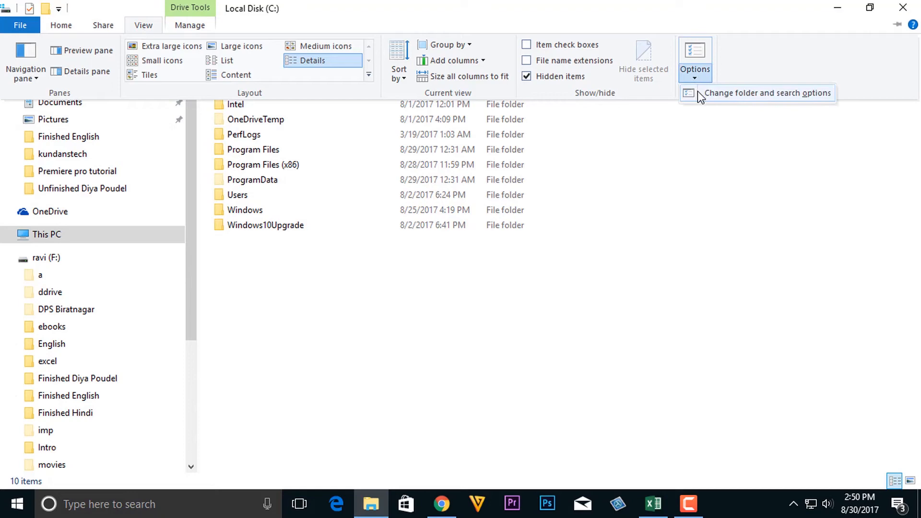
click(766, 93)
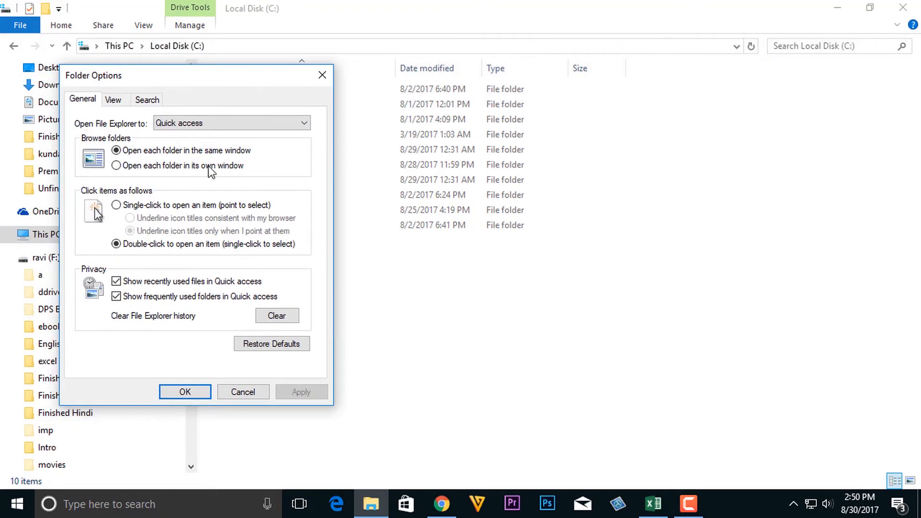
click(114, 99)
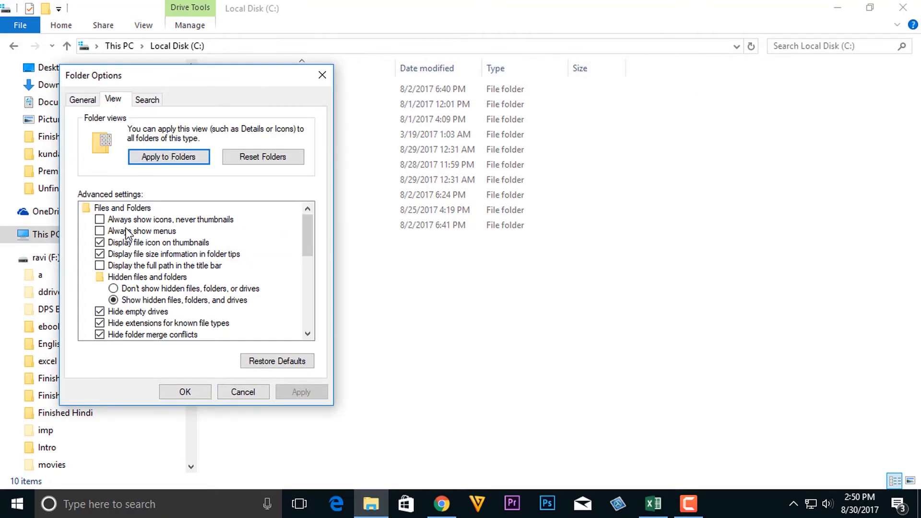
click(113, 289)
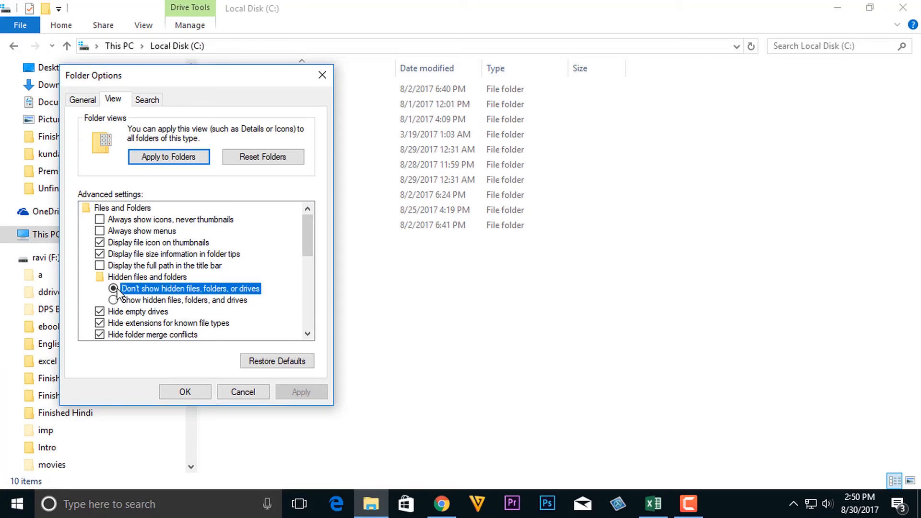
click(184, 392)
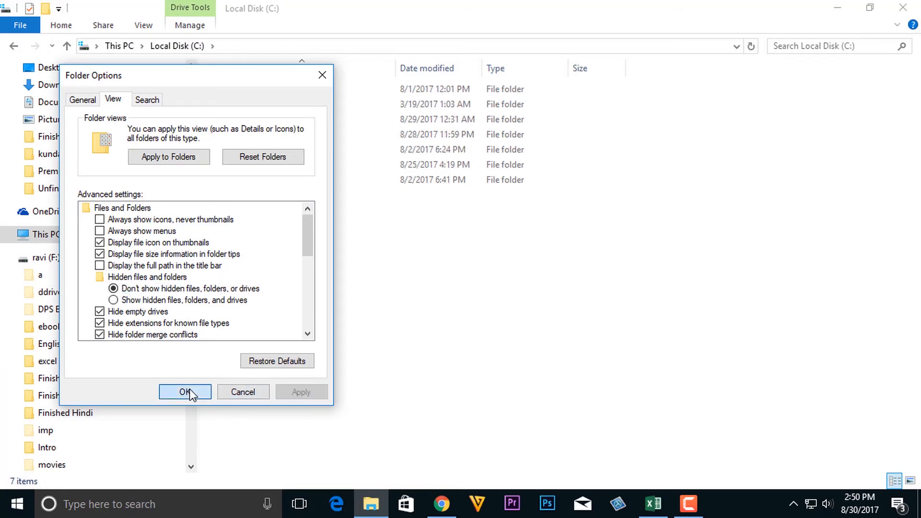
click(185, 392)
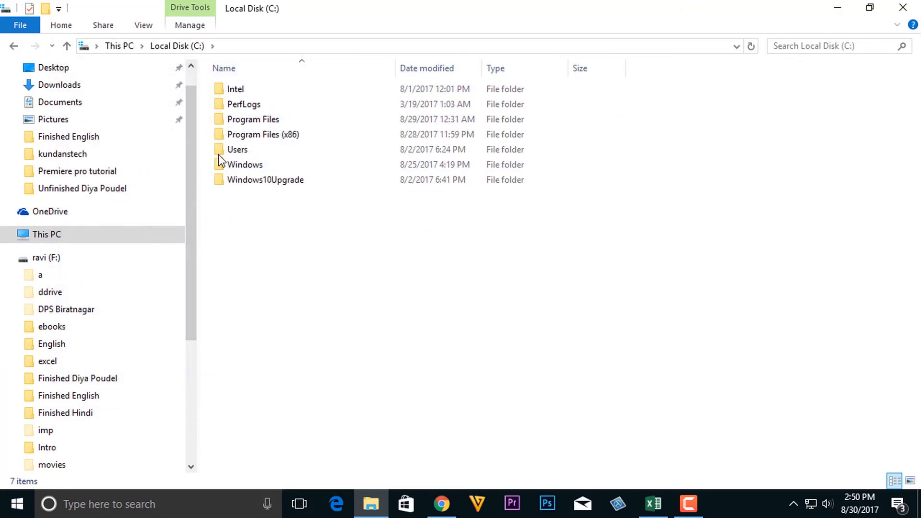
click(235, 88)
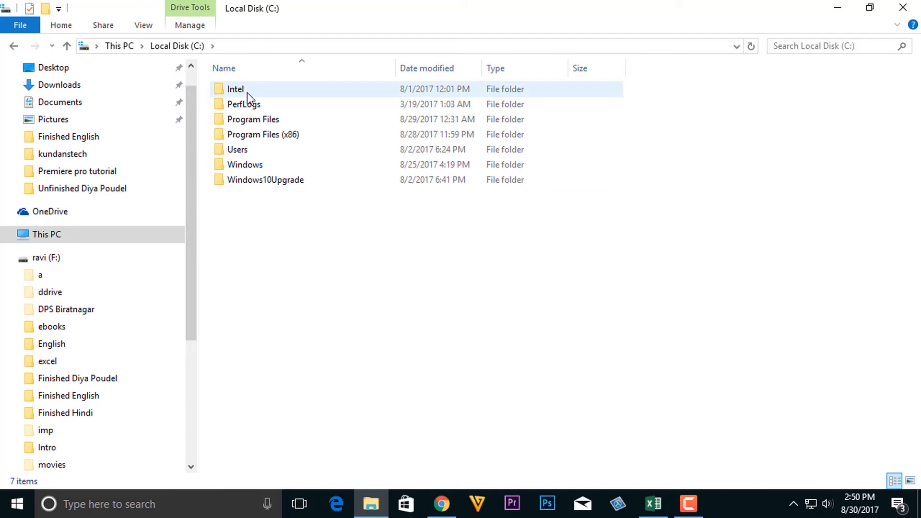
mouse_move(246, 94)
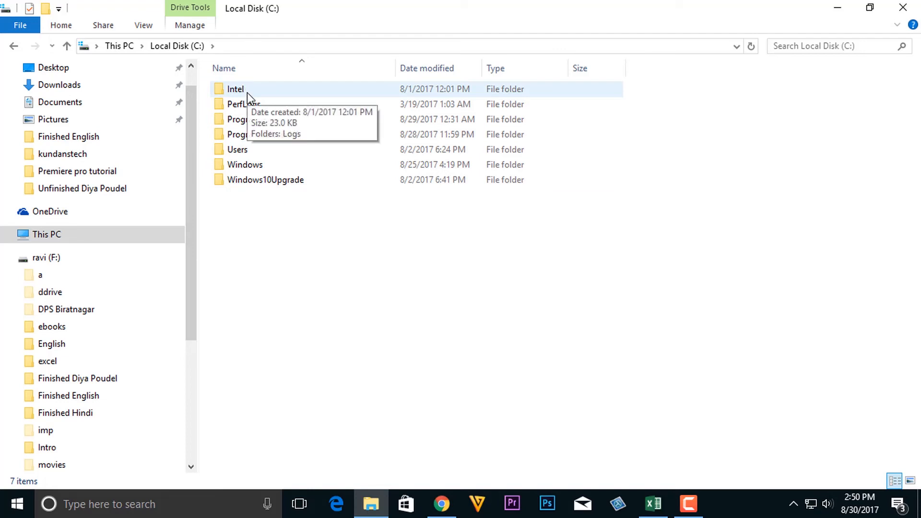